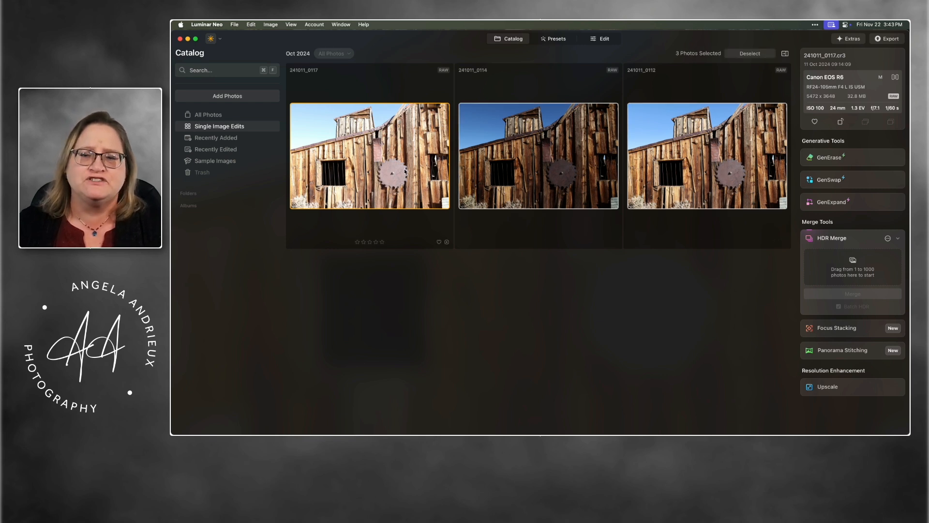
mouse_move(721, 174)
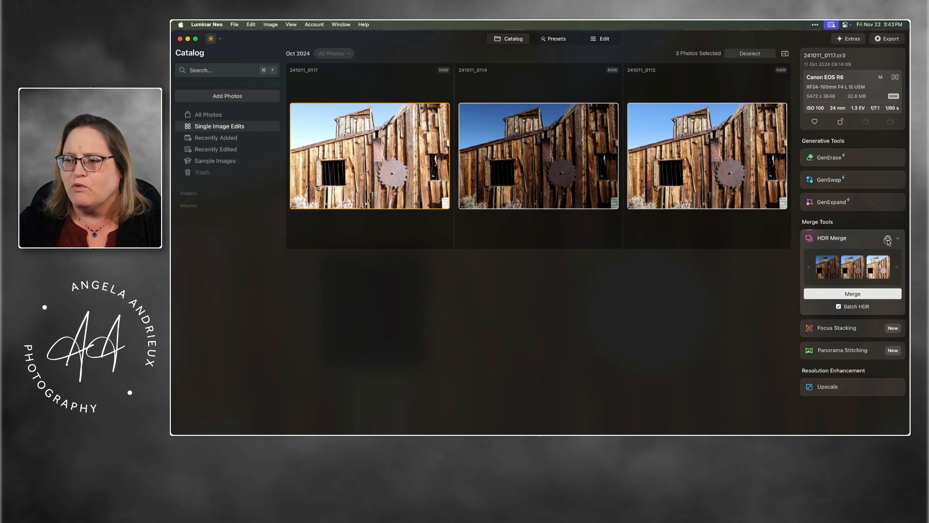
Step: Show the HDR Merge settings, keeping Distortion Correction unchecked
click(888, 238)
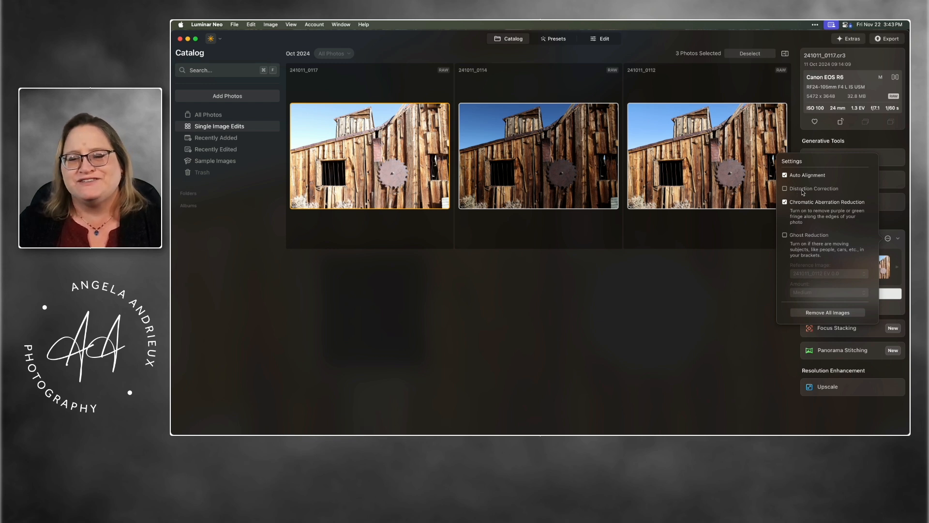
mouse_move(804, 192)
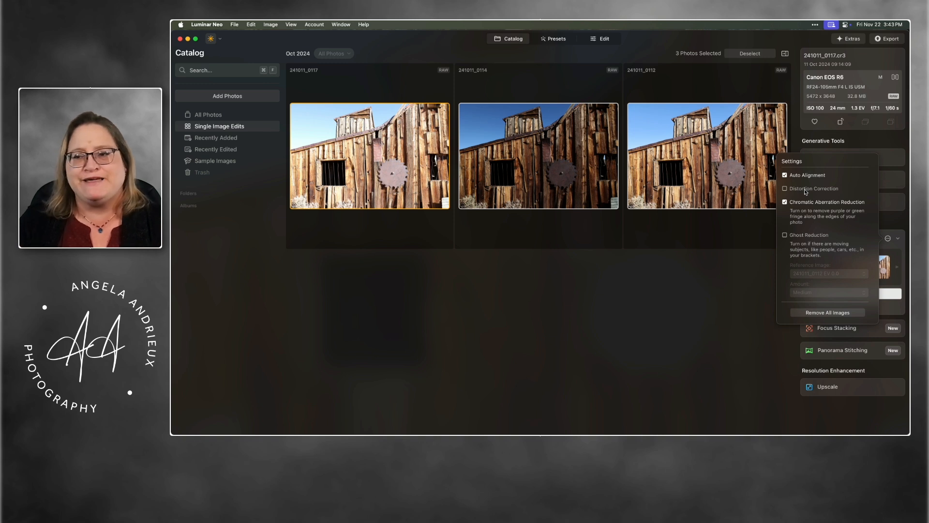
Step: Close the settings and merge the three barn brackets into an HDR image
click(784, 188)
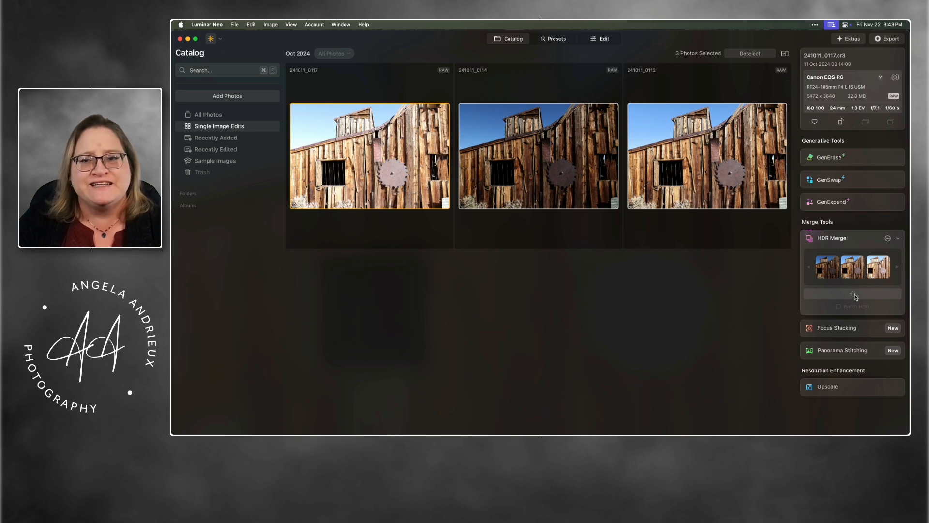
Step: View 241011_0112_HDR large from the HDR Merge folder, then return to the brackets
click(210, 204)
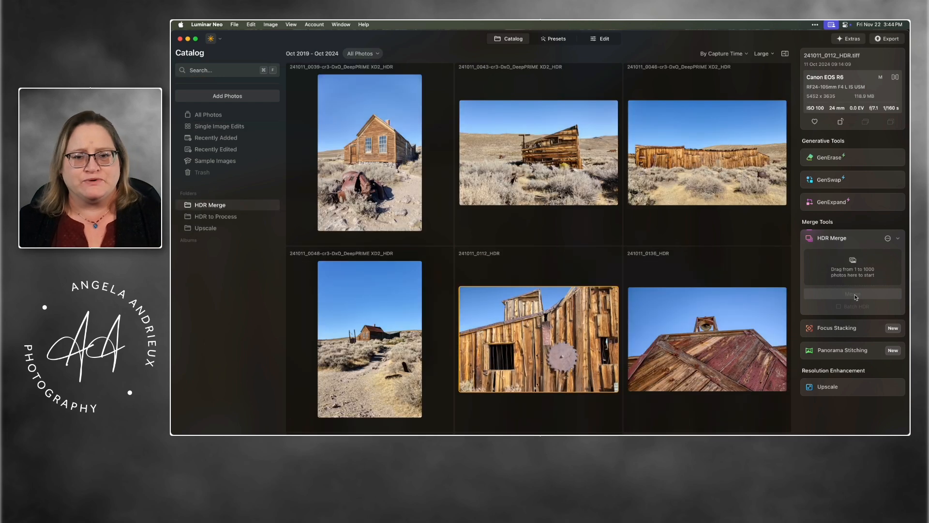
double_click(539, 338)
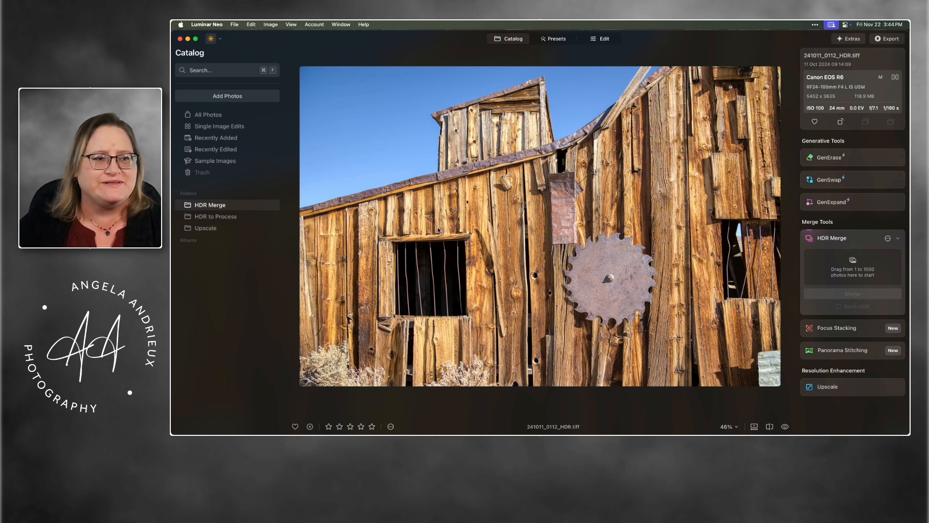
click(218, 126)
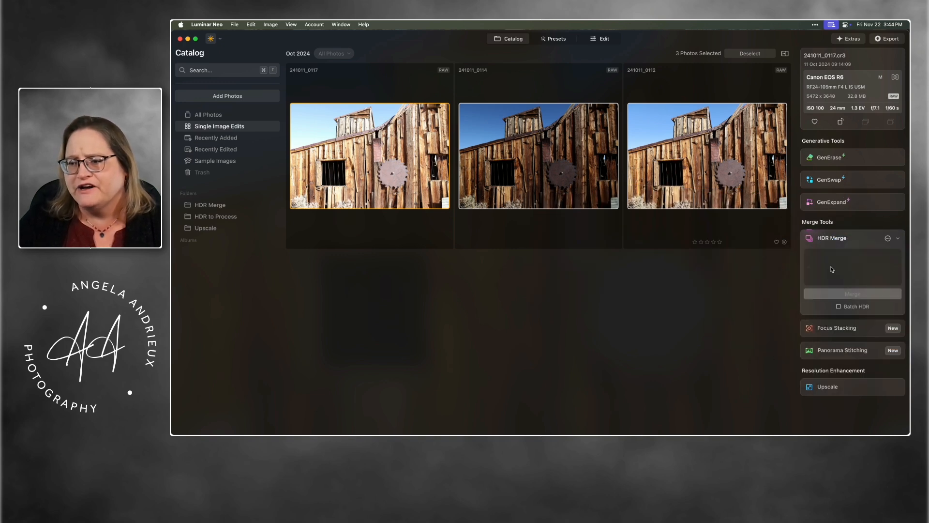
Step: Reload the three brackets into HDR Merge, disable Batch HDR, and merge again
click(888, 237)
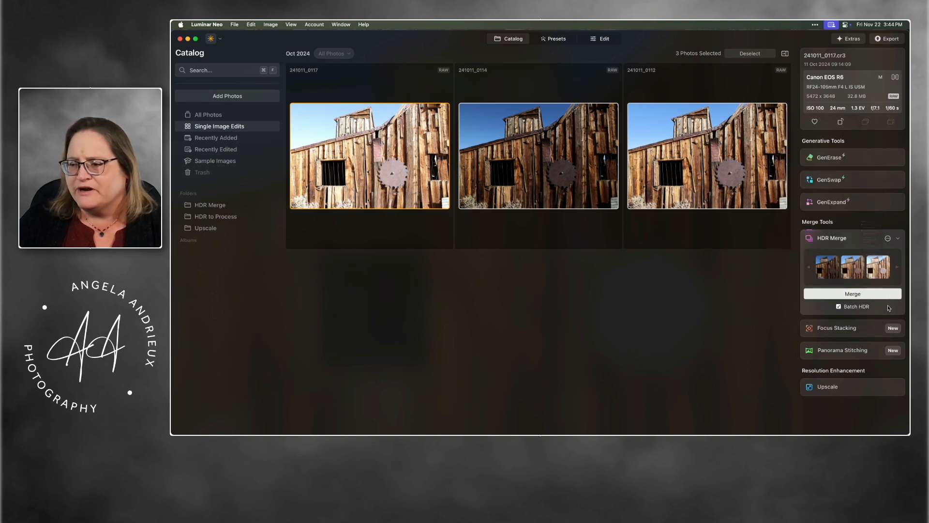
click(839, 307)
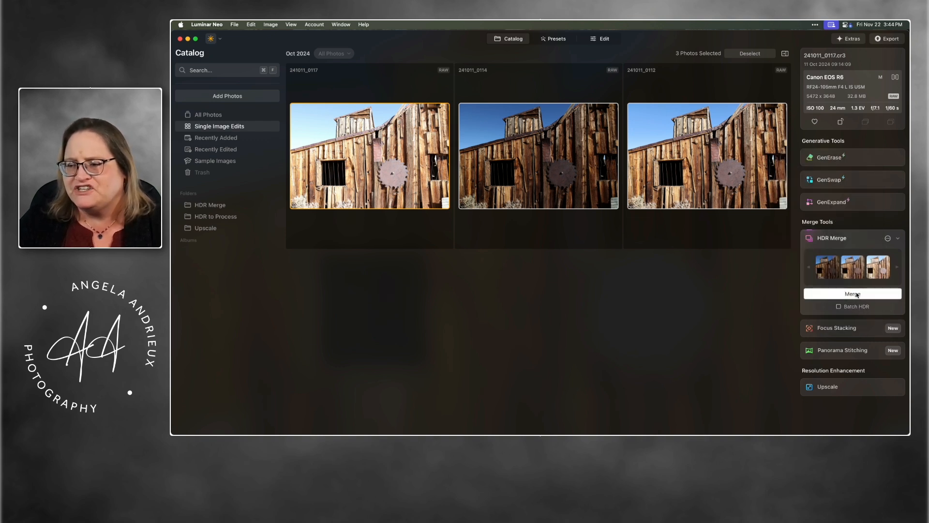
click(852, 293)
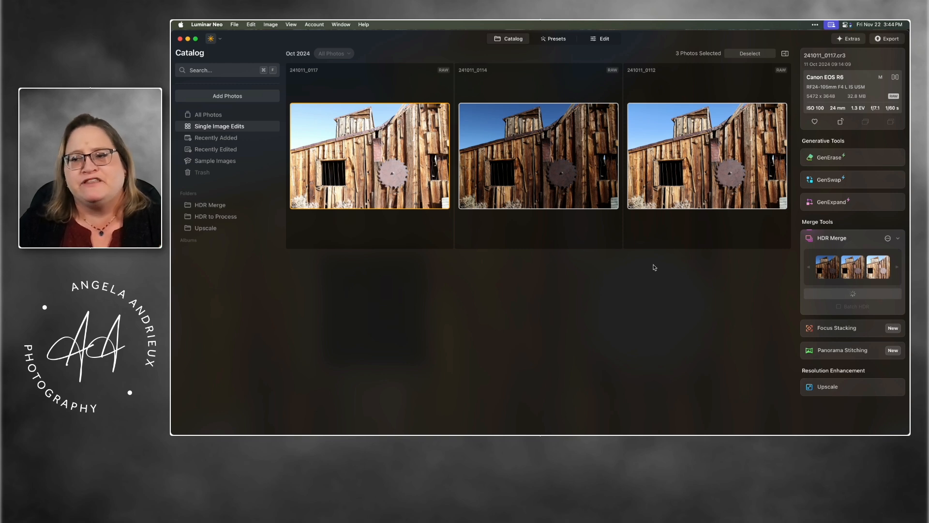
Step: Open 241011_0112_HDR 2 from the HDR Merge folder at full size
click(211, 205)
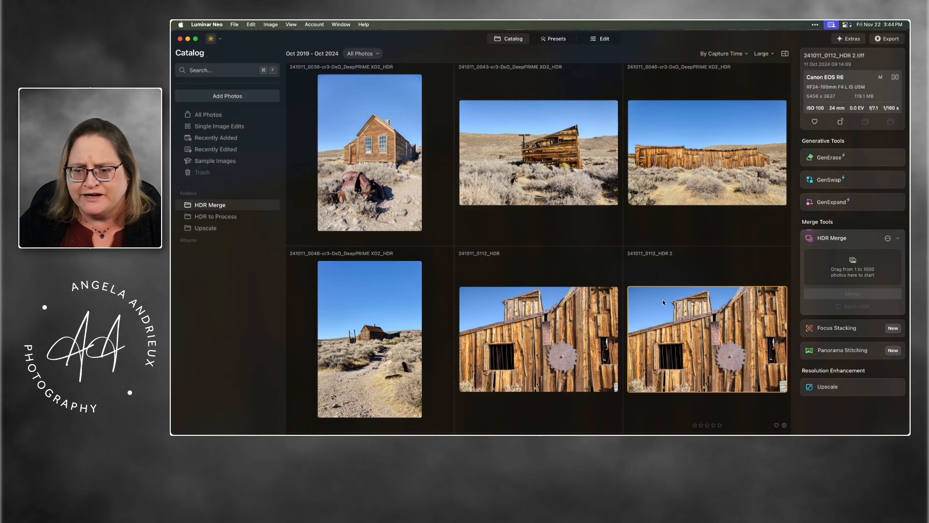
double_click(538, 339)
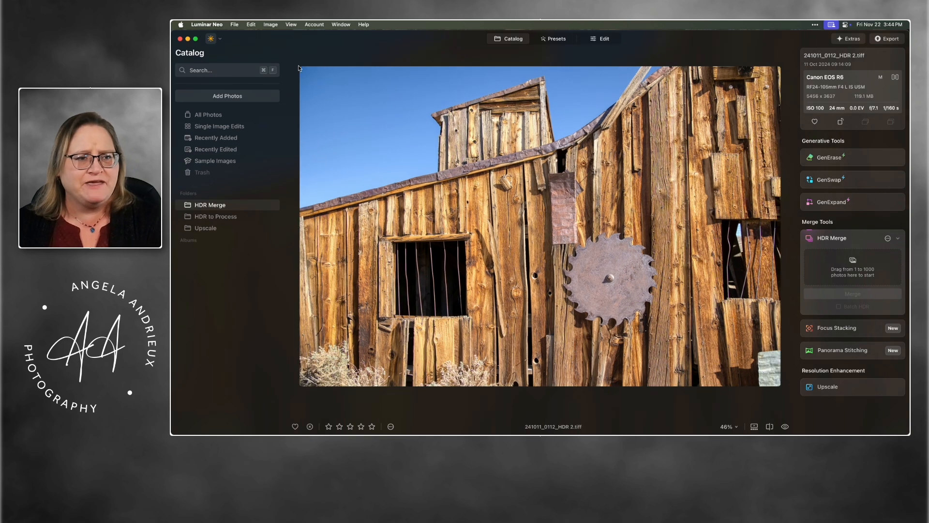
mouse_move(312, 83)
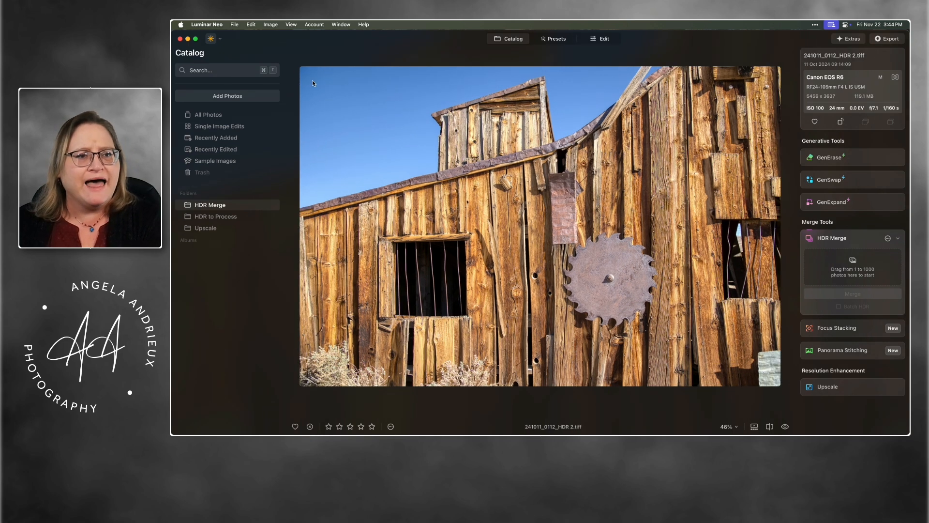